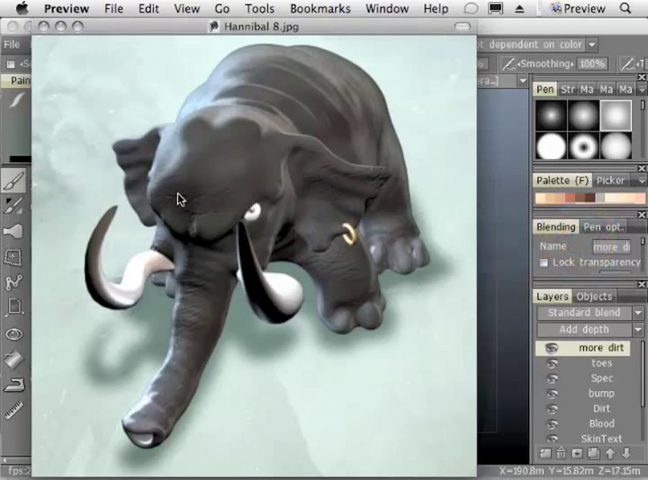
{"action": "mouse_move", "coordinate": [318, 198]}
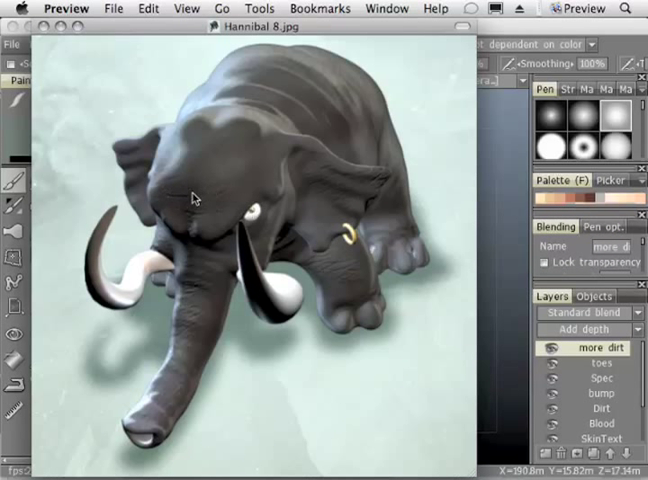
{"action": "mouse_move", "coordinate": [340, 264]}
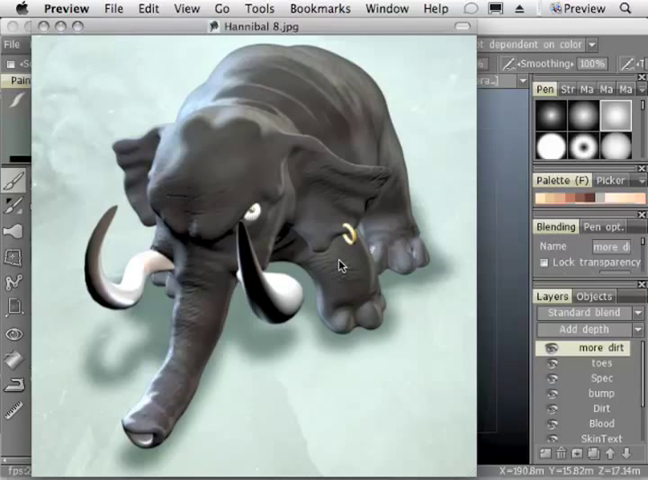
{"action": "mouse_move", "coordinate": [378, 178]}
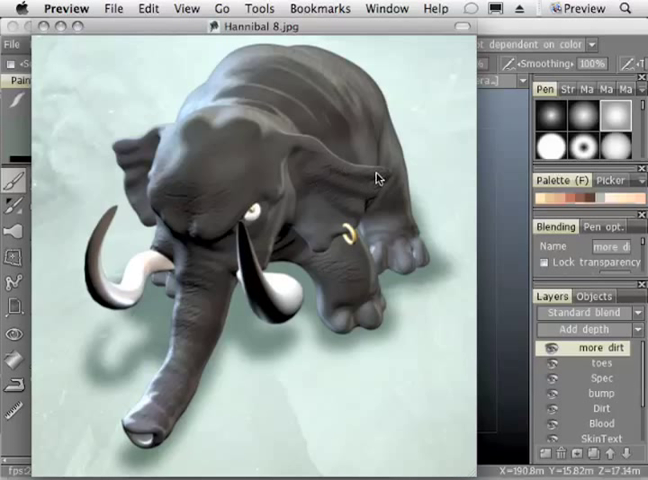
{"action": "mouse_move", "coordinate": [252, 188]}
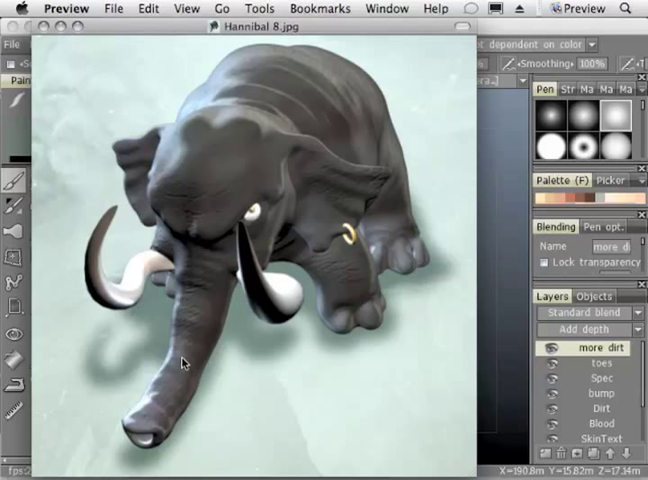
{"action": "mouse_move", "coordinate": [498, 205]}
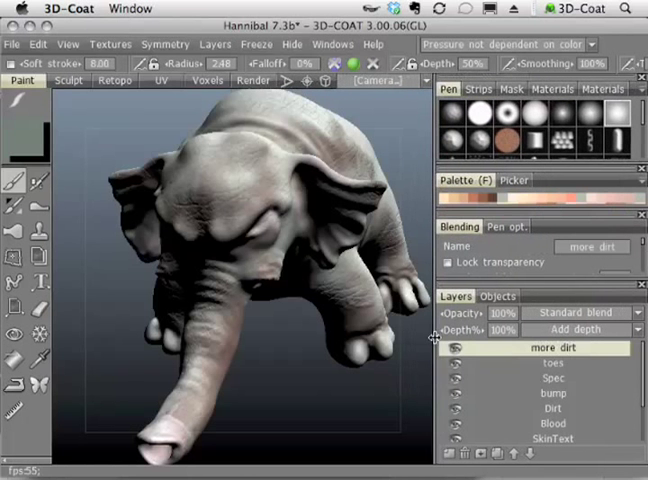
Make the elephant's bump layer the active paint layer, with the material library open
{"action": "left_click", "coordinate": [553, 378]}
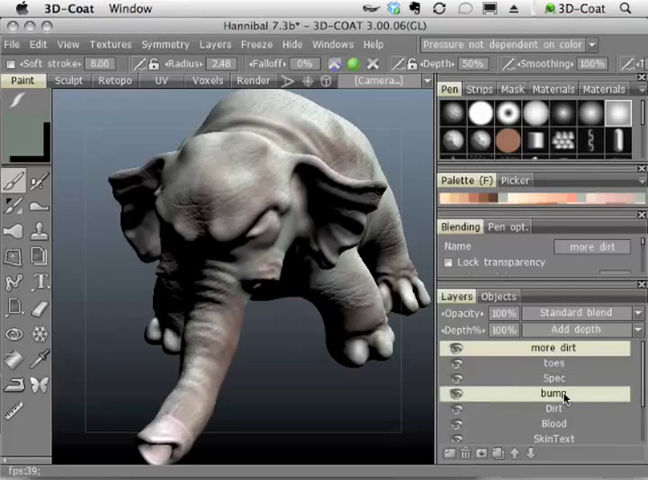
{"action": "left_click", "coordinate": [553, 393]}
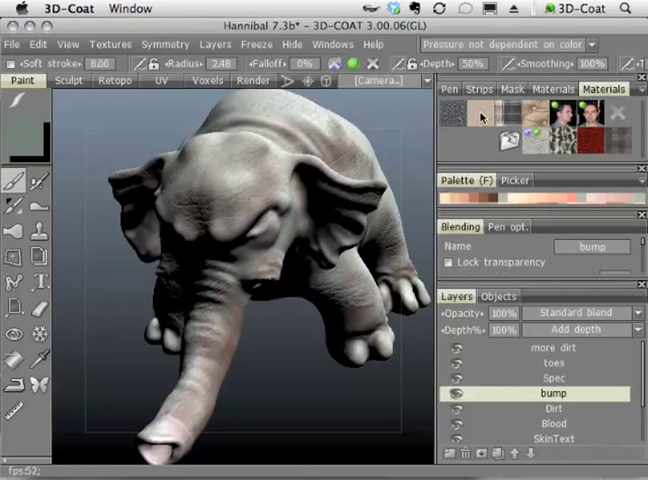
{"action": "mouse_move", "coordinate": [194, 198]}
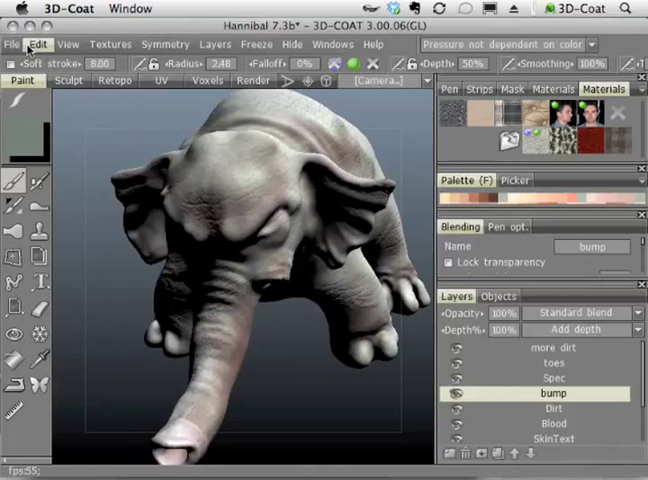
Export the model via File > Export as Test.obj into a new Desktop folder 'Test'
{"action": "left_click", "coordinate": [13, 44]}
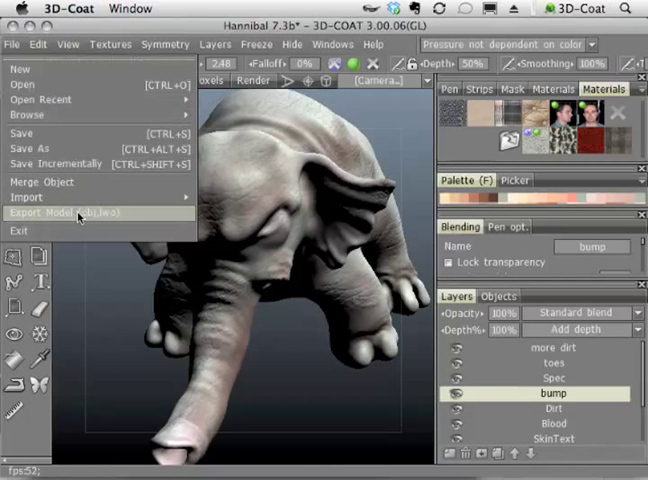
{"action": "left_click", "coordinate": [54, 213]}
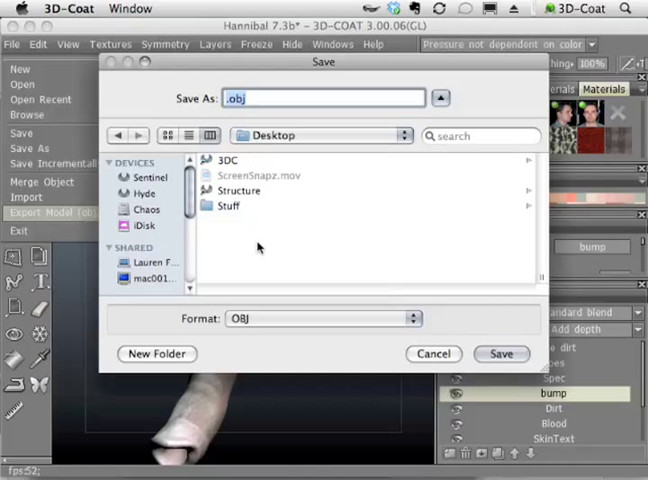
{"action": "left_click", "coordinate": [157, 353]}
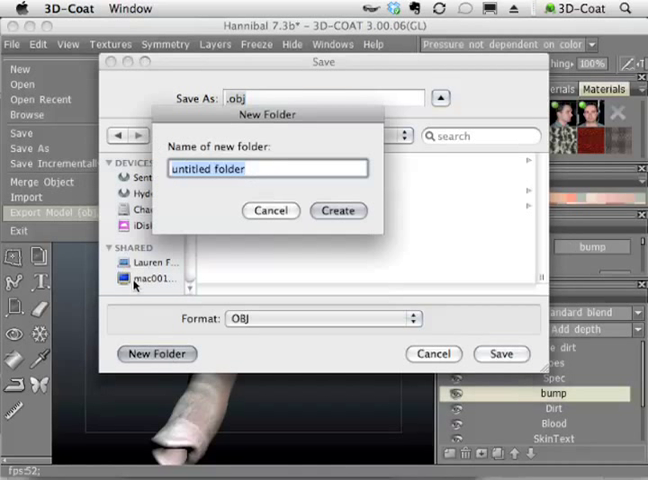
{"action": "type", "text": "Test"}
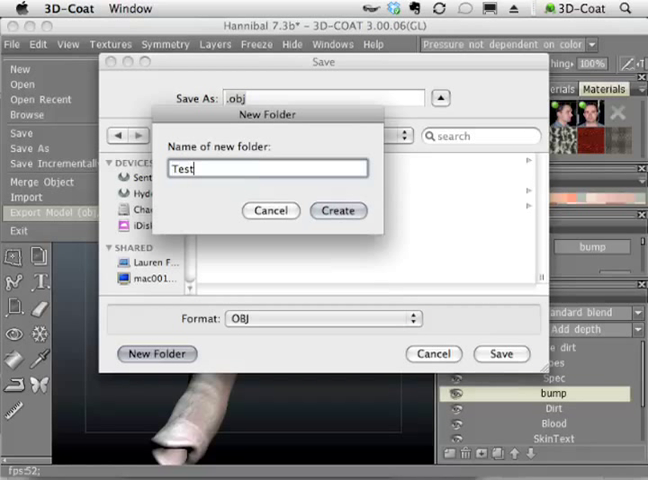
{"action": "left_click", "coordinate": [338, 210]}
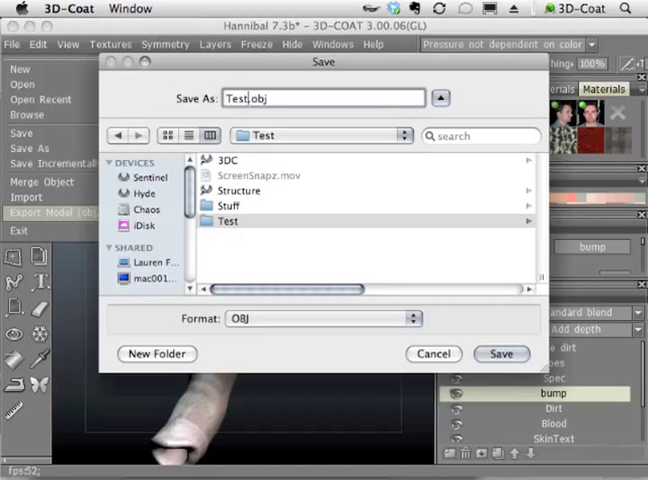
{"action": "mouse_move", "coordinate": [340, 197]}
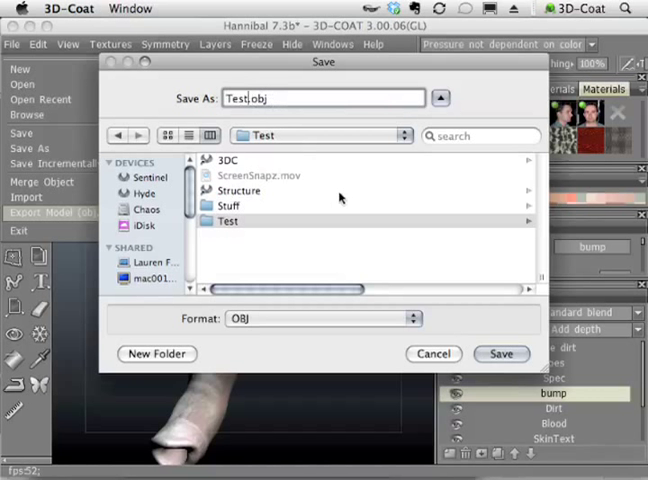
{"action": "left_click", "coordinate": [502, 353]}
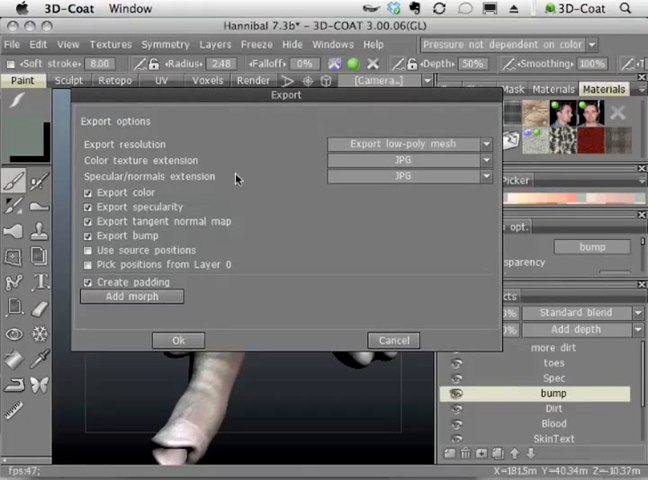
Confirm export options with color, specularity, tangent normal map and bump textures included
{"action": "left_click", "coordinate": [92, 235]}
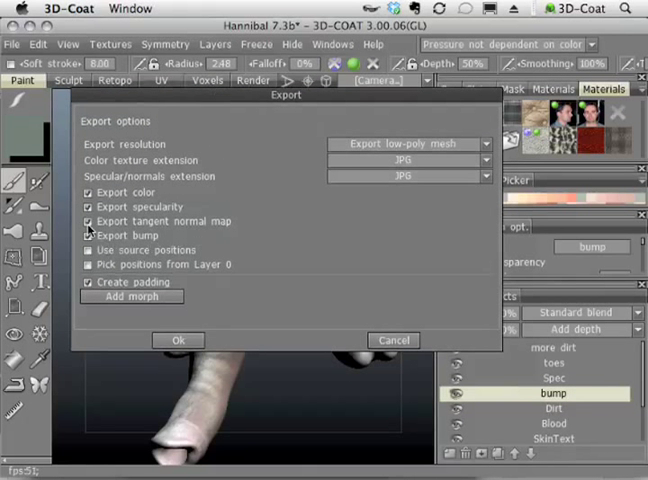
{"action": "left_click", "coordinate": [94, 235]}
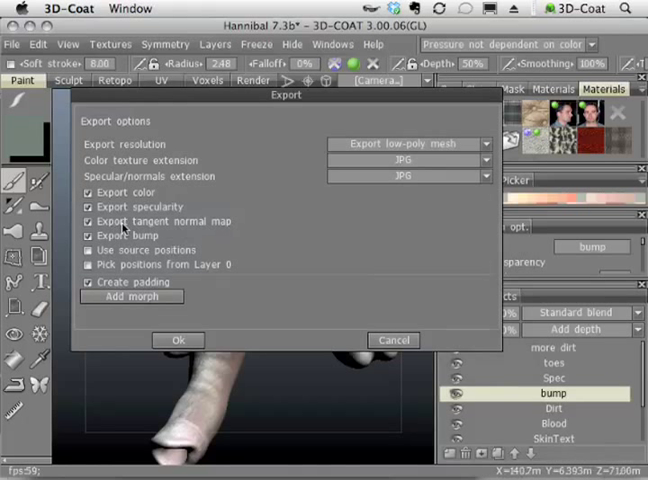
{"action": "mouse_move", "coordinate": [210, 228]}
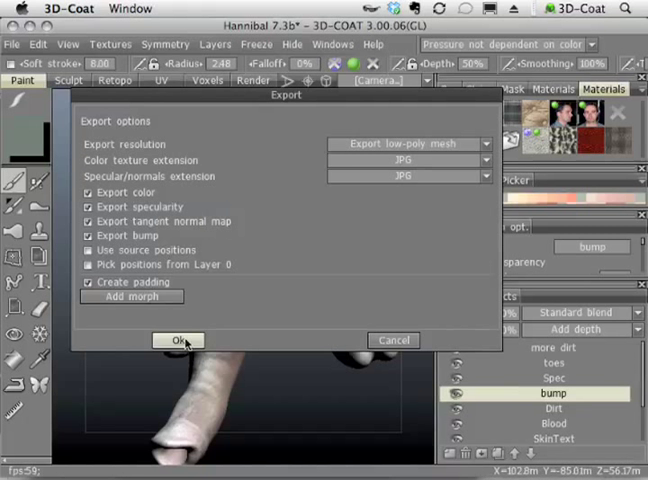
{"action": "left_click", "coordinate": [179, 340]}
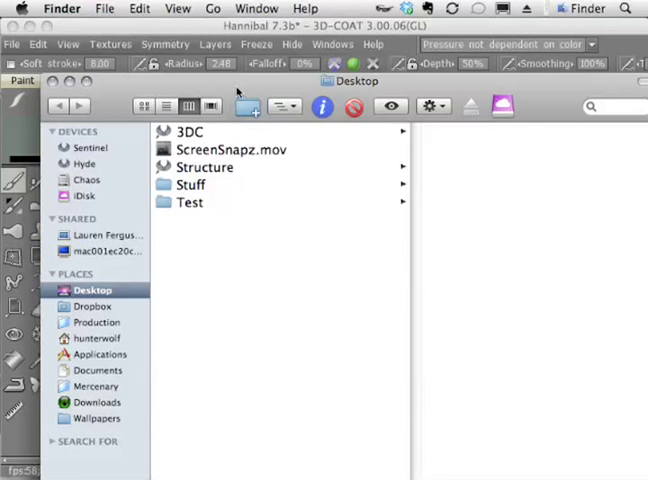
Open the Test folder and preview Test.obj and Test_Default_color.jpg
{"action": "left_click", "coordinate": [189, 201]}
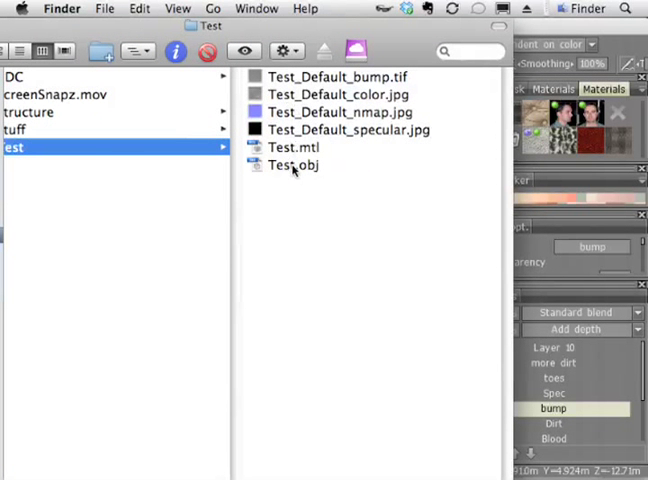
{"action": "left_click", "coordinate": [293, 165]}
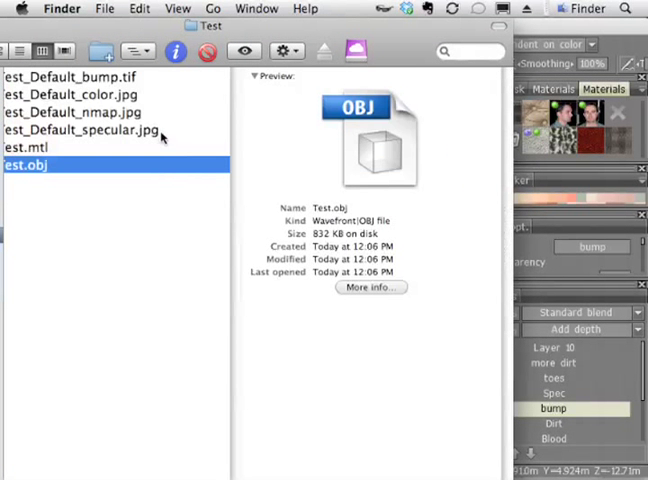
{"action": "left_click", "coordinate": [100, 112]}
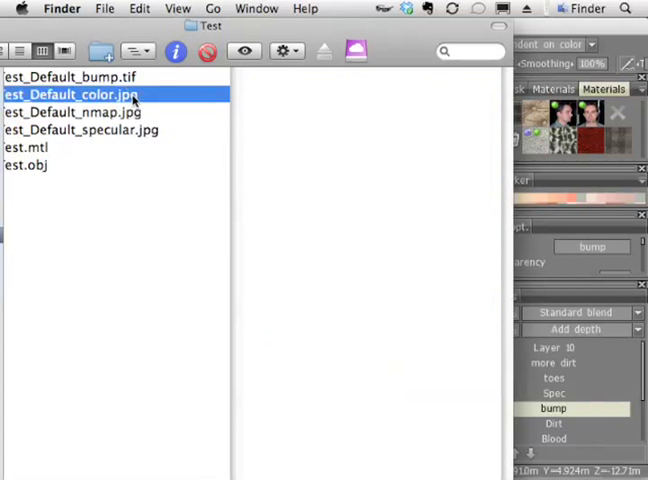
{"action": "left_click", "coordinate": [70, 76]}
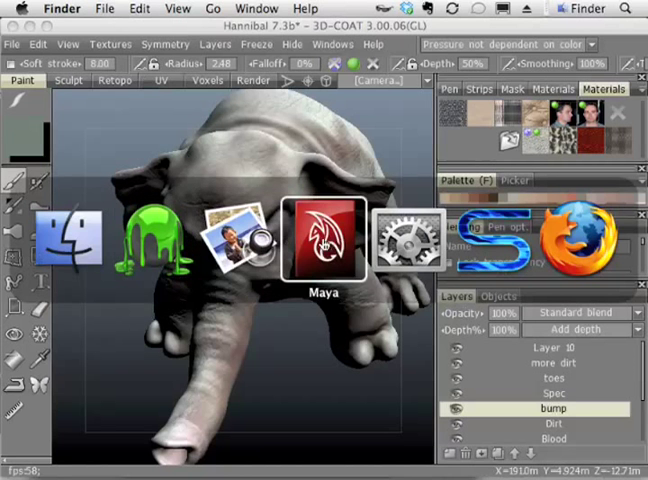
In Maya, import Test.obj from the Desktop's Test folder
{"action": "left_click", "coordinate": [322, 240]}
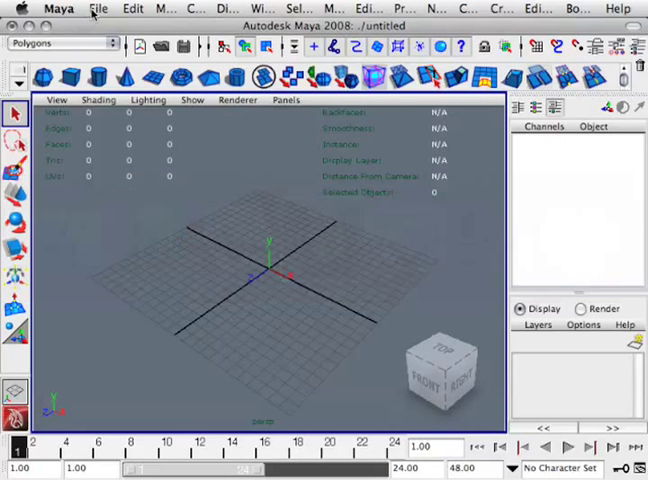
{"action": "left_click", "coordinate": [94, 8]}
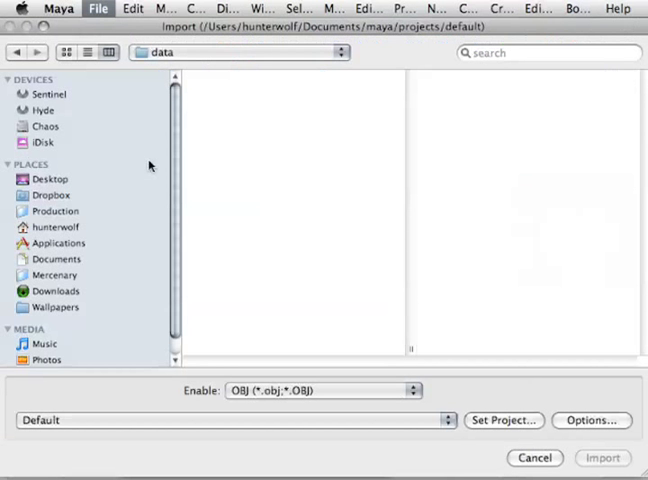
{"action": "left_click", "coordinate": [51, 179]}
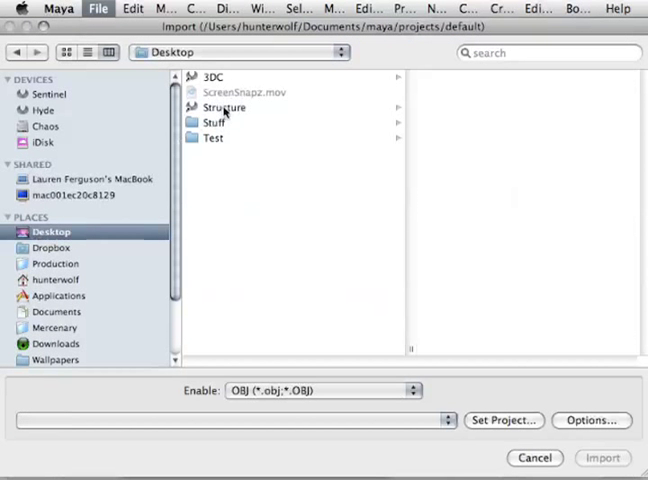
{"action": "left_click", "coordinate": [212, 138]}
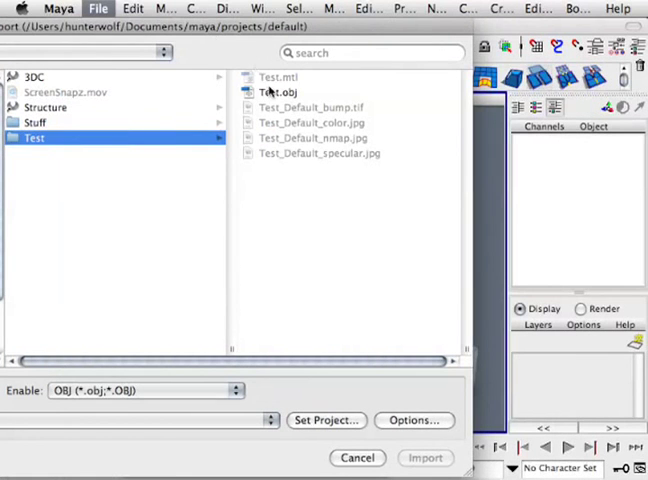
{"action": "left_click", "coordinate": [283, 91]}
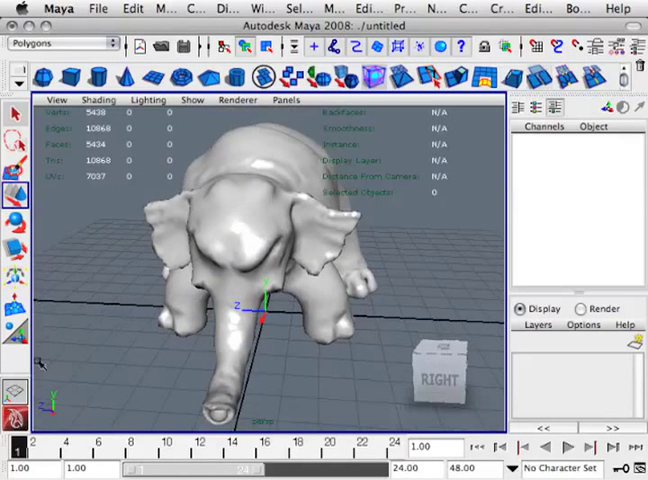
{"action": "mouse_move", "coordinate": [222, 211]}
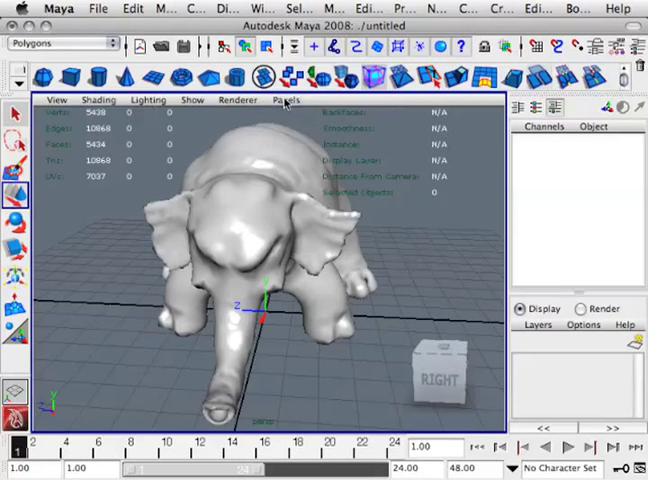
In Hypershade, give the Test:RetopoSurface2 phong a File color texture and browse for its image
{"action": "left_click", "coordinate": [287, 99]}
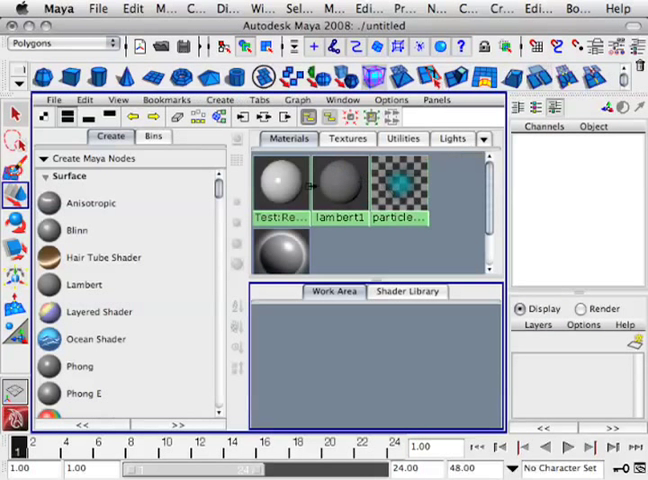
{"action": "mouse_move", "coordinate": [287, 185]}
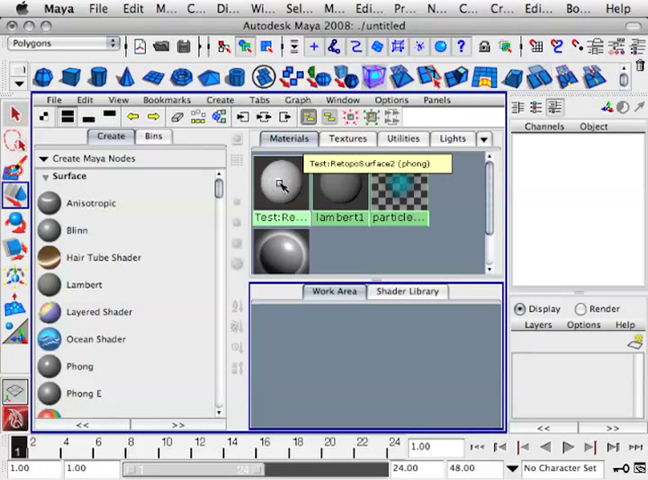
{"action": "double_click", "coordinate": [282, 187]}
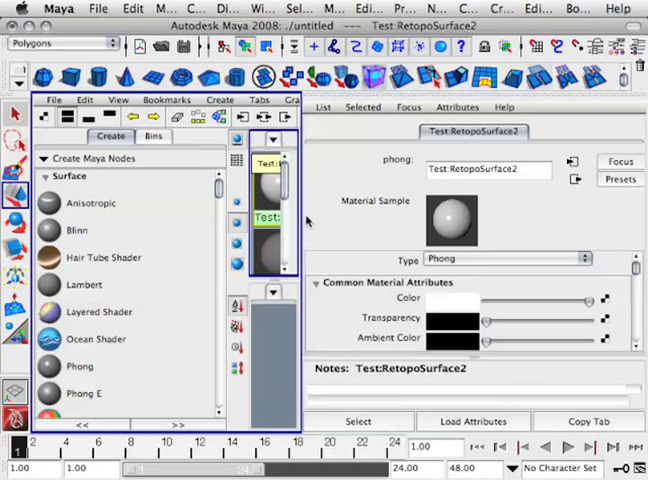
{"action": "mouse_move", "coordinate": [510, 158]}
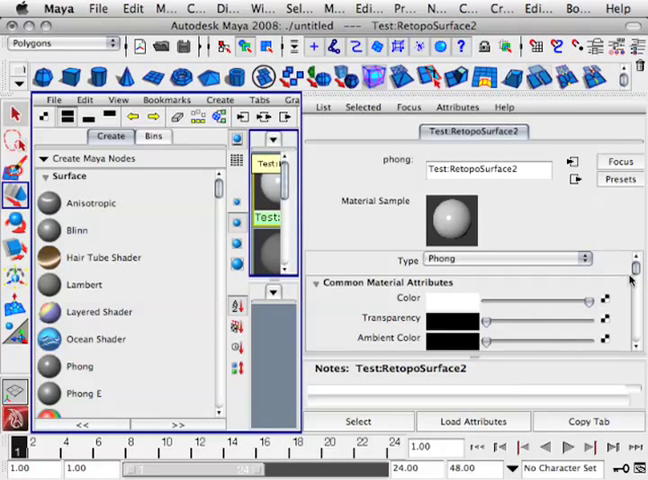
{"action": "scroll", "scroll_direction": "down", "scroll_amount": 3}
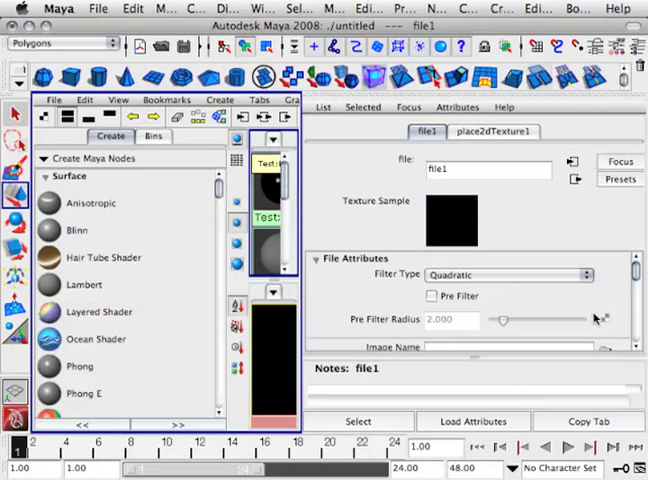
{"action": "mouse_move", "coordinate": [531, 287]}
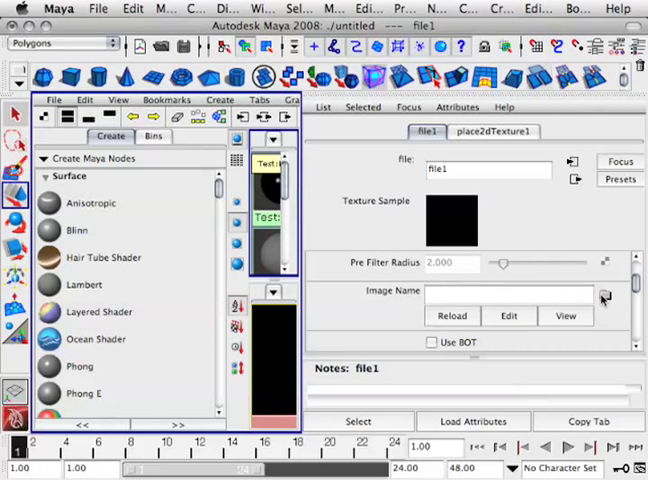
{"action": "left_click", "coordinate": [605, 297]}
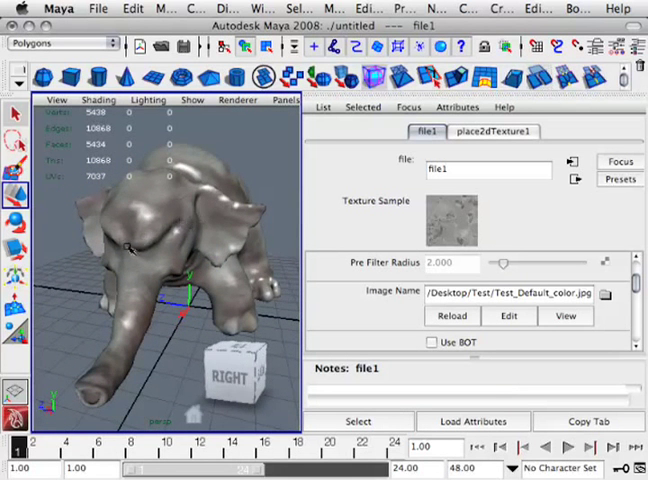
Open Test_Default_color.jpg as the color file texture's image
{"action": "left_click", "coordinate": [287, 100]}
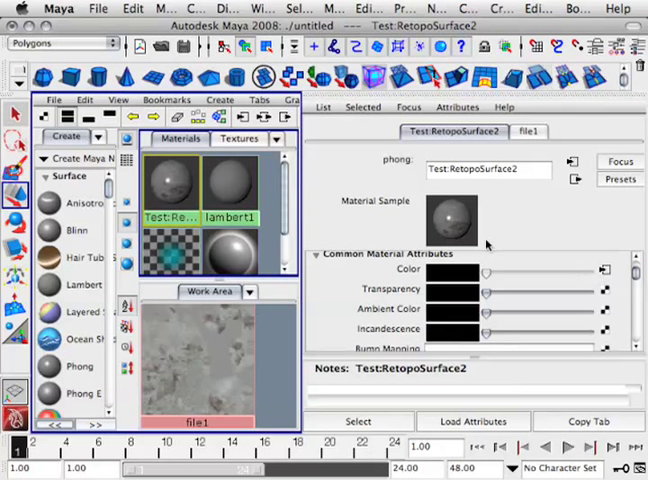
Attach a File texture through a bump2d node to the phong's Bump Mapping
{"action": "scroll", "scroll_direction": "down", "scroll_amount": 3}
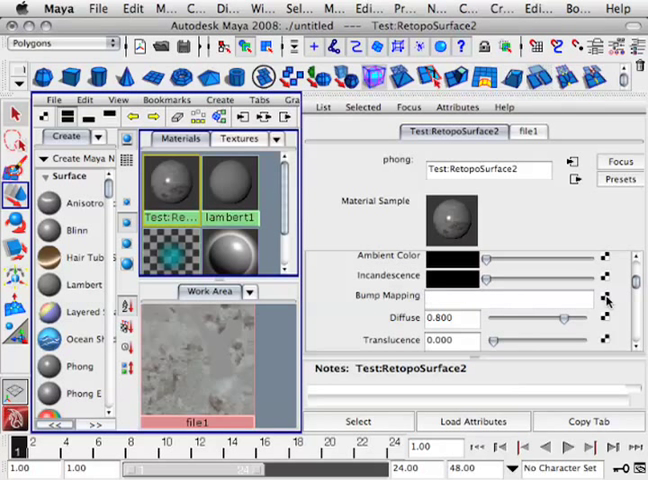
{"action": "left_click", "coordinate": [607, 300]}
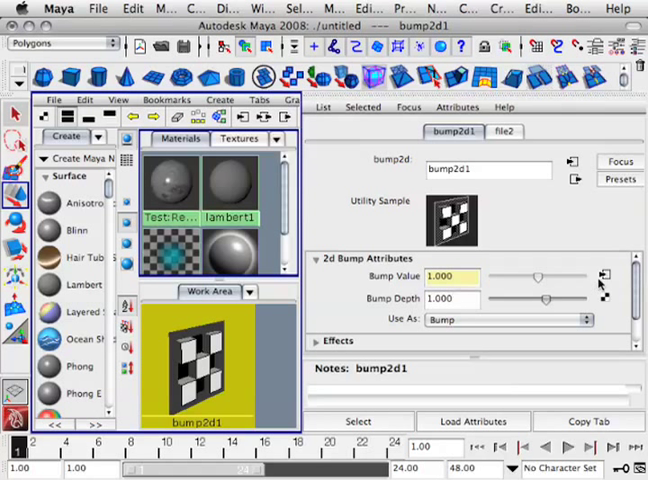
On the file2 node, browse the Test folder and pick the bump texture image
{"action": "left_click", "coordinate": [503, 131]}
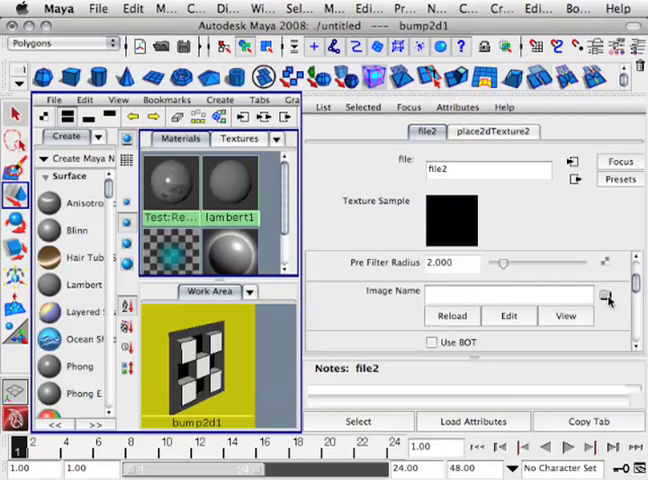
{"action": "left_click", "coordinate": [604, 295]}
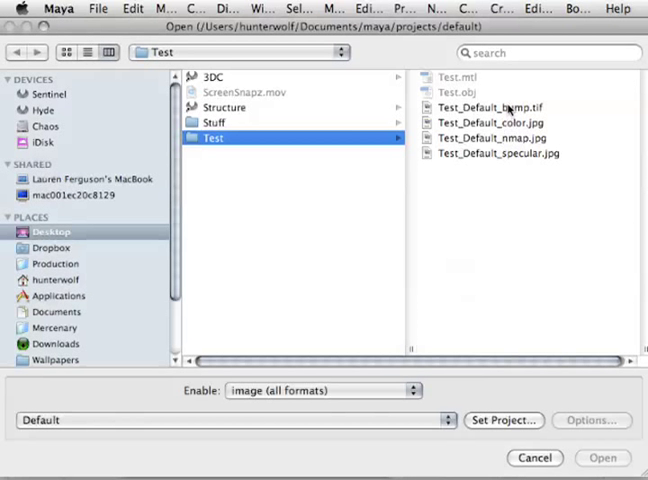
{"action": "left_click", "coordinate": [265, 137]}
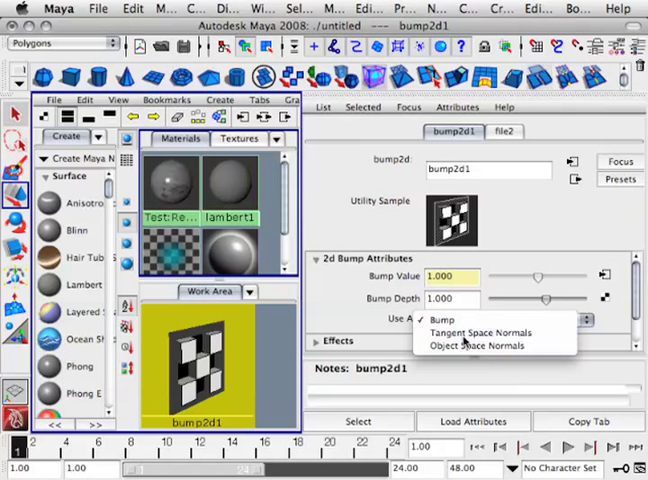
Set bump2d1's Use As option to Tangent Space Normals
{"action": "left_click", "coordinate": [480, 332]}
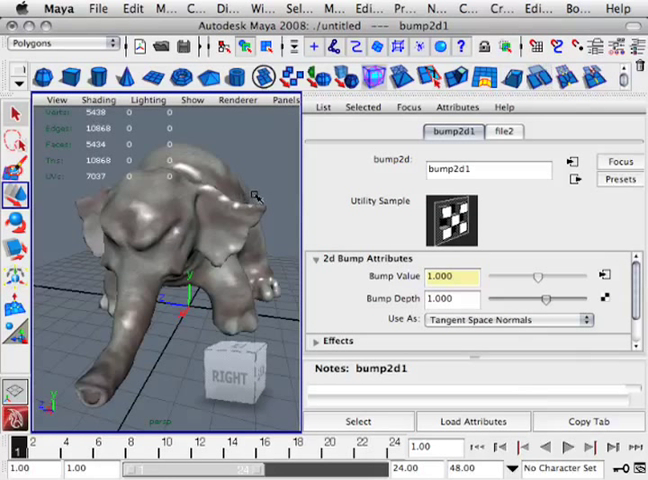
{"action": "mouse_move", "coordinate": [210, 210]}
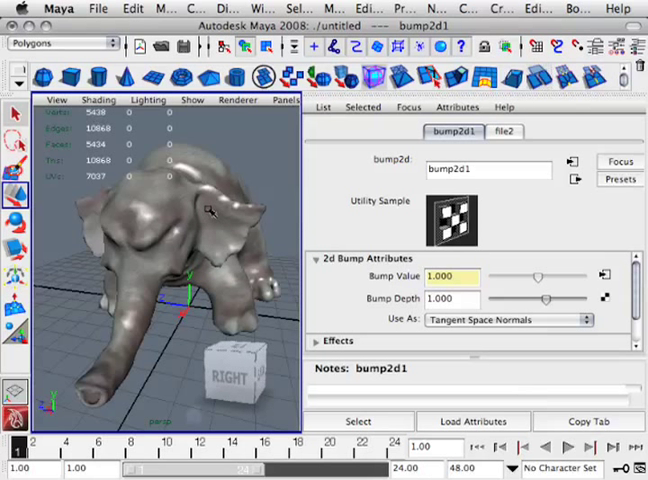